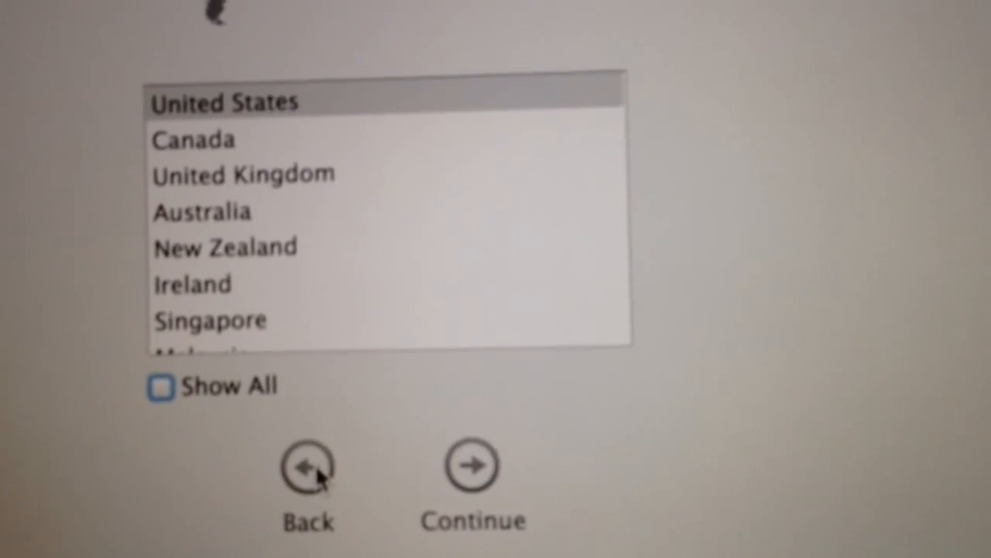
Step: Confirm United States as the country and advance to the keyboard layout screen
left_click(159, 388)
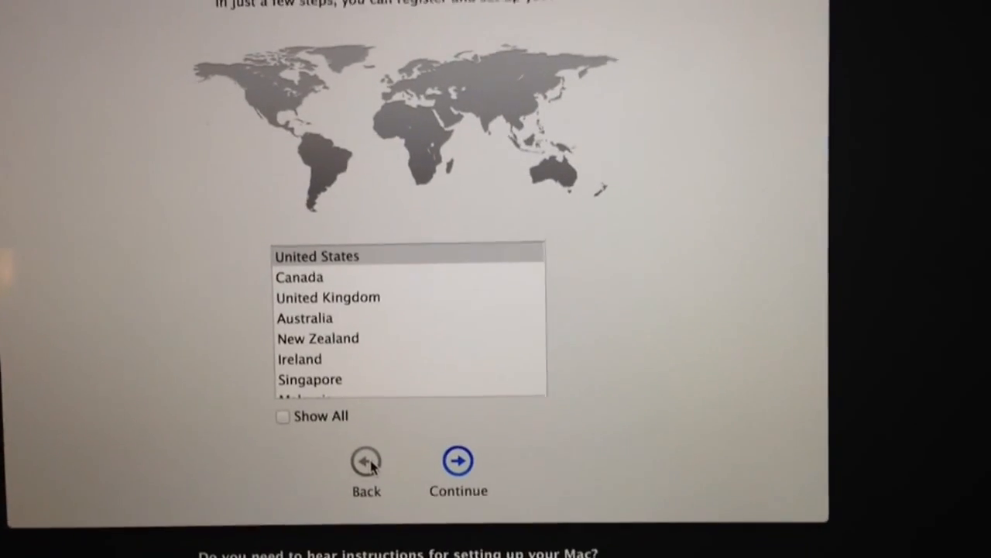
left_click(458, 461)
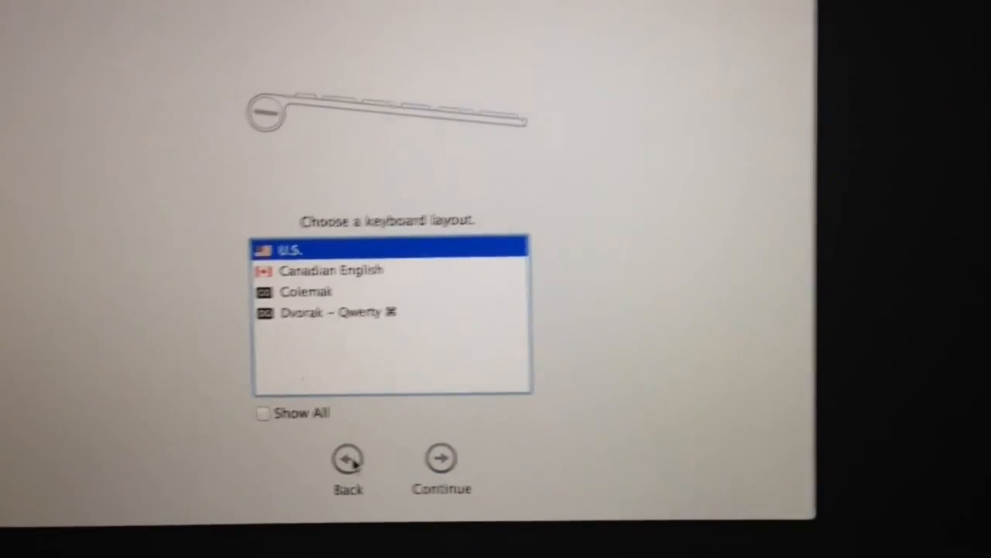